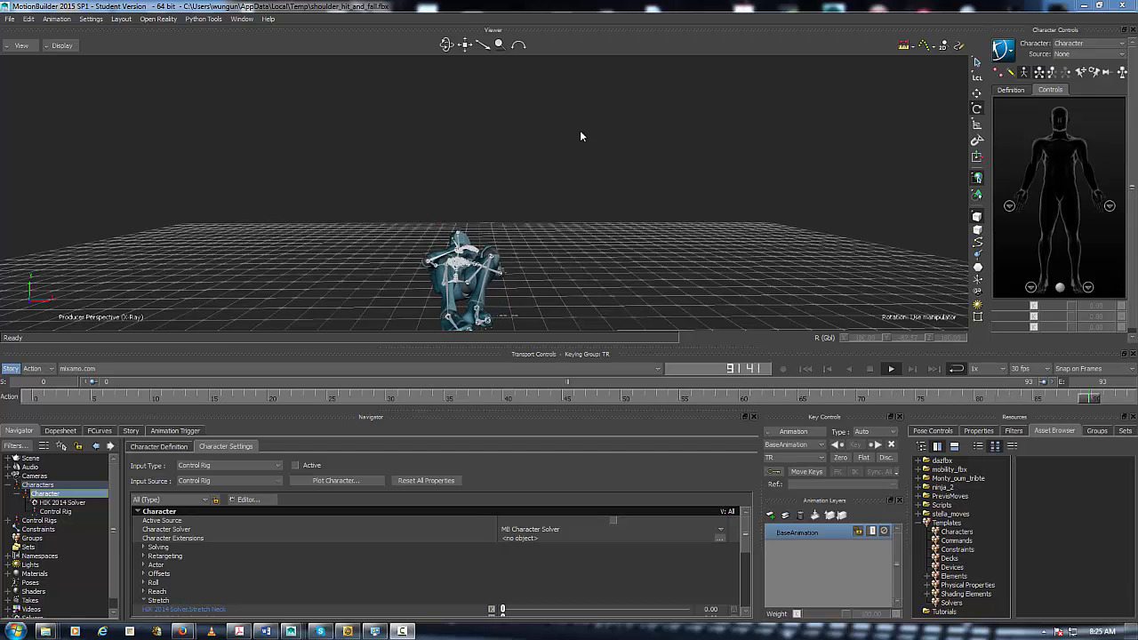
Expand the character's properties to show the solver and Mirror Animation options.
click(889, 368)
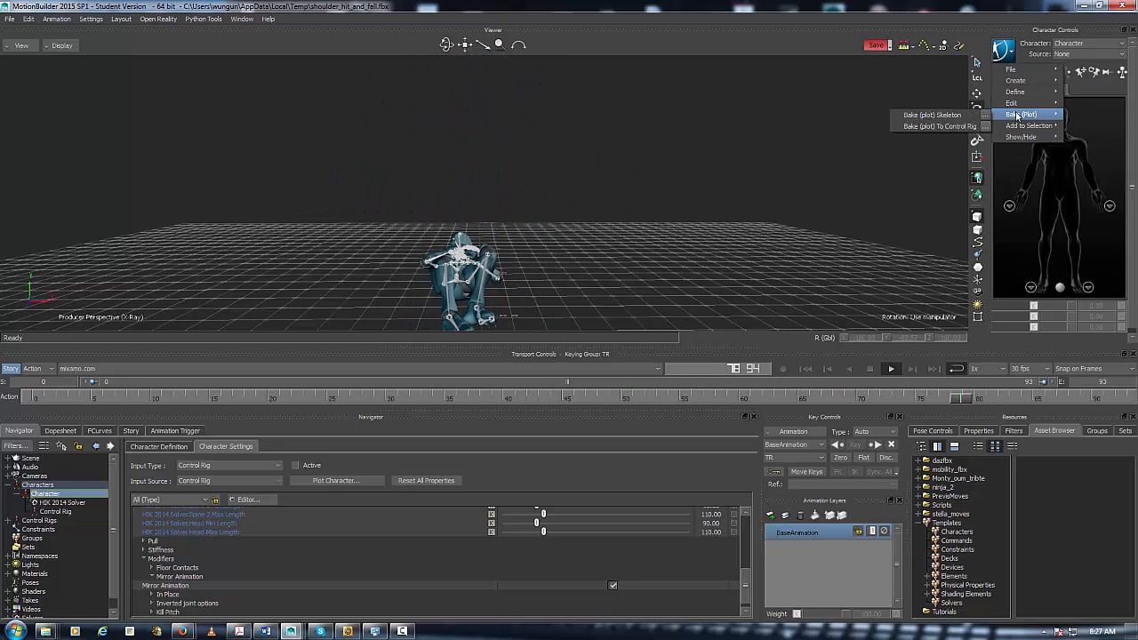
Plot the mirrored animation to the control rig, stopping the playback that blocked it.
click(932, 124)
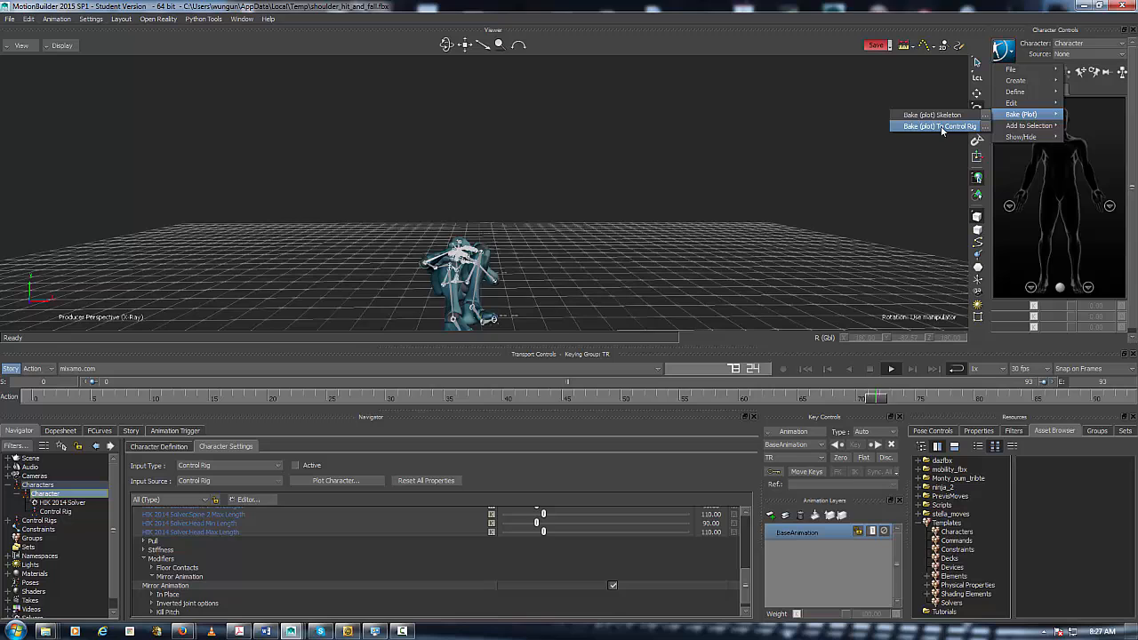
click(939, 124)
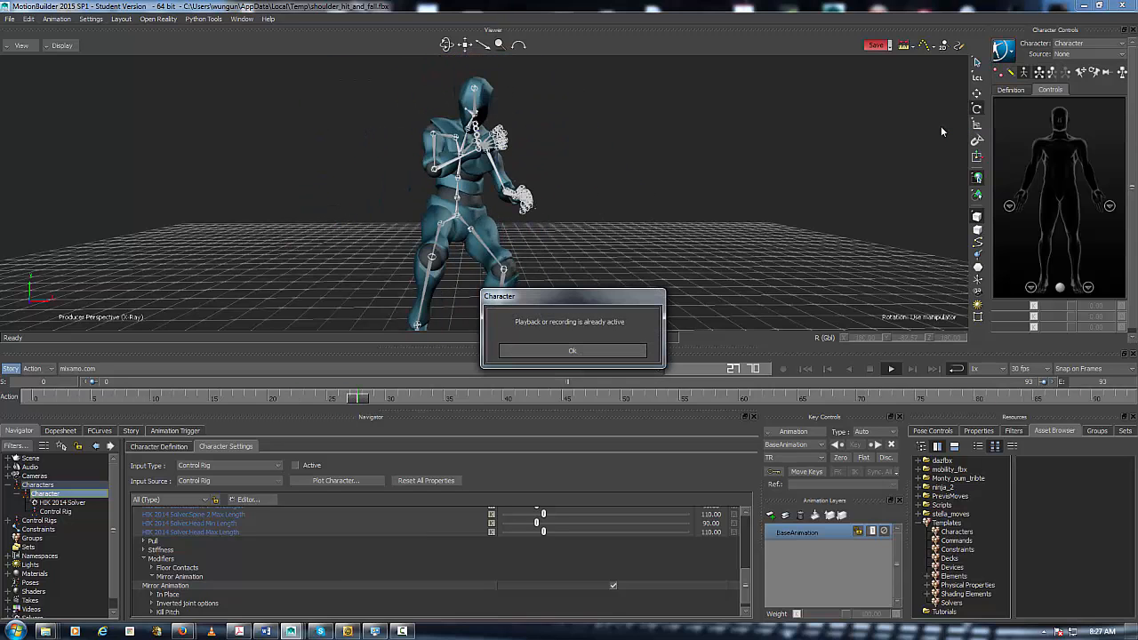
mouse_move(630, 388)
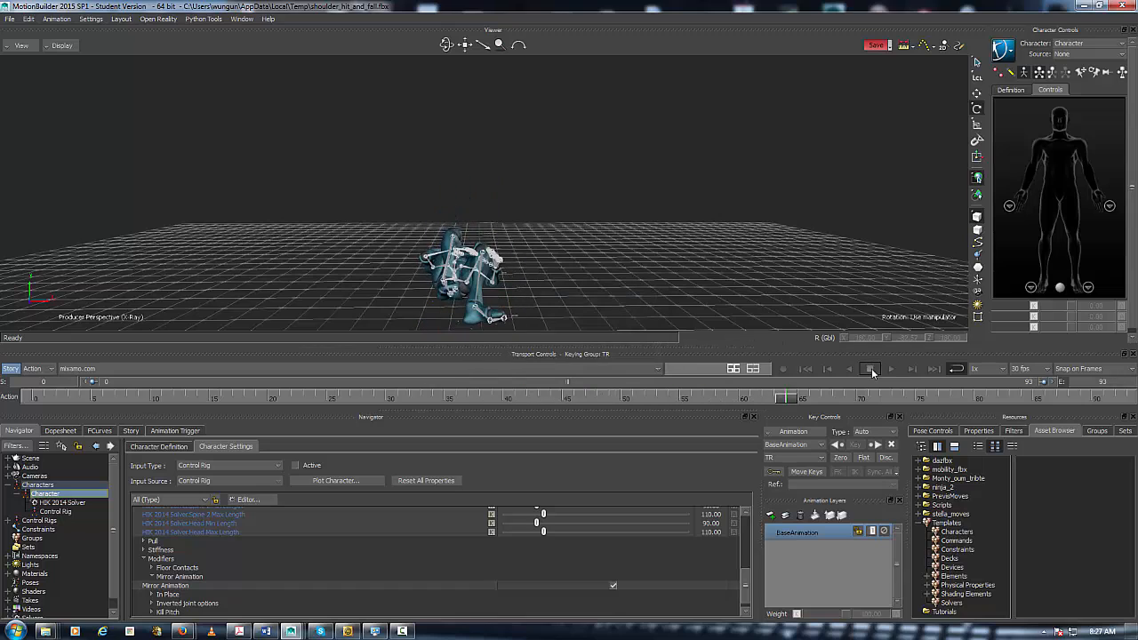
click(1007, 50)
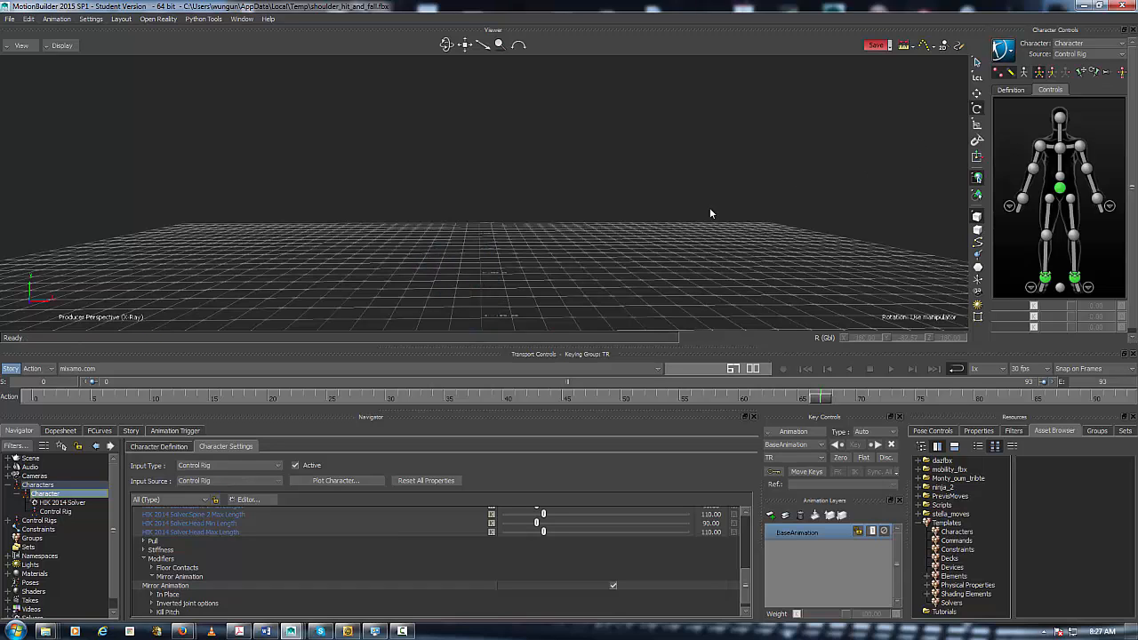
mouse_move(594, 229)
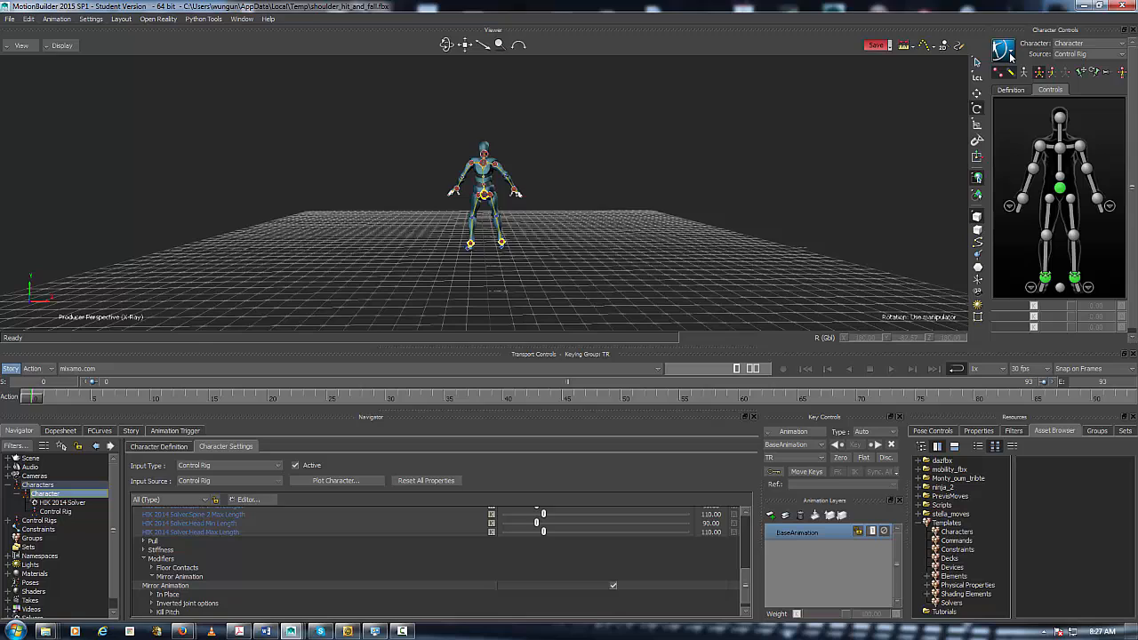
click(1003, 50)
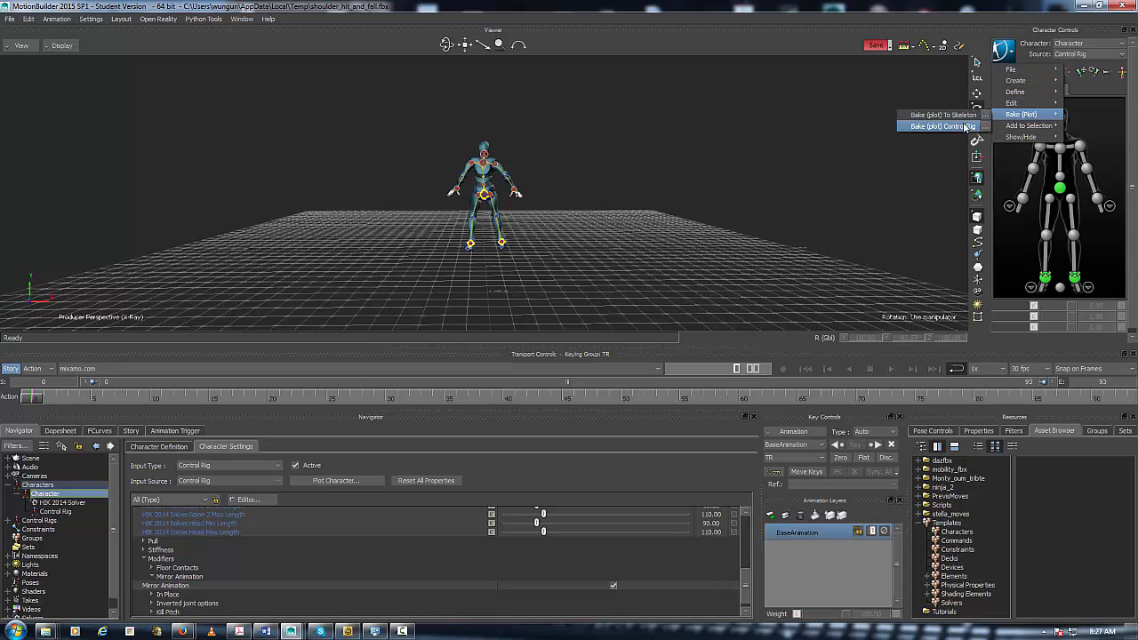
Plot the control-rig animation back onto the character's skeleton.
click(941, 127)
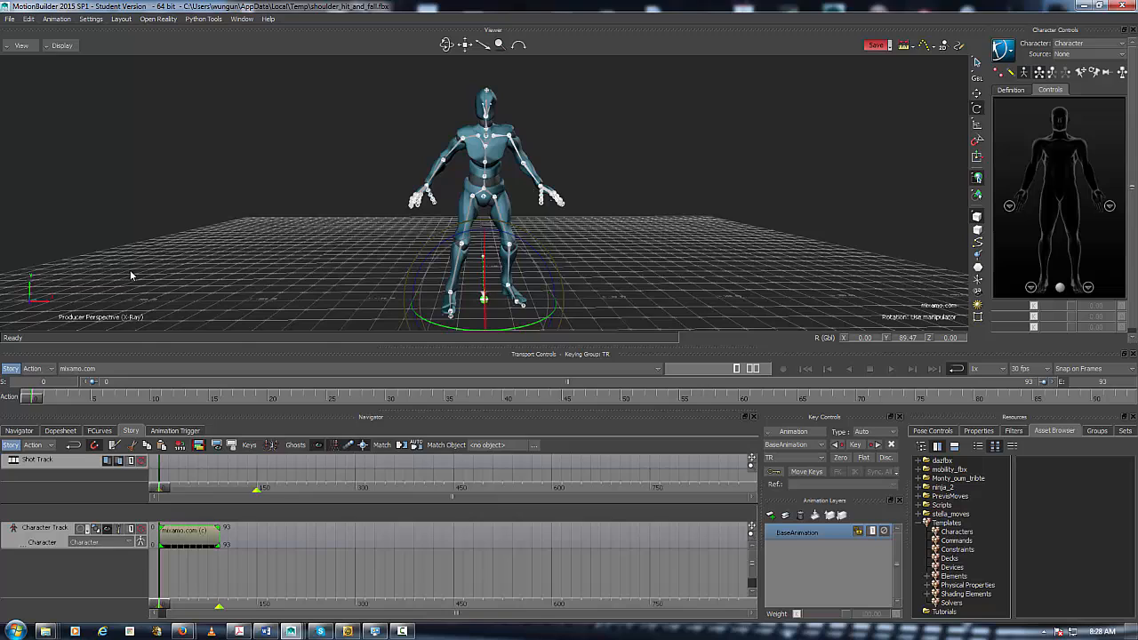
Attempt File > Save and cancel after the read-only file warning.
click(8, 17)
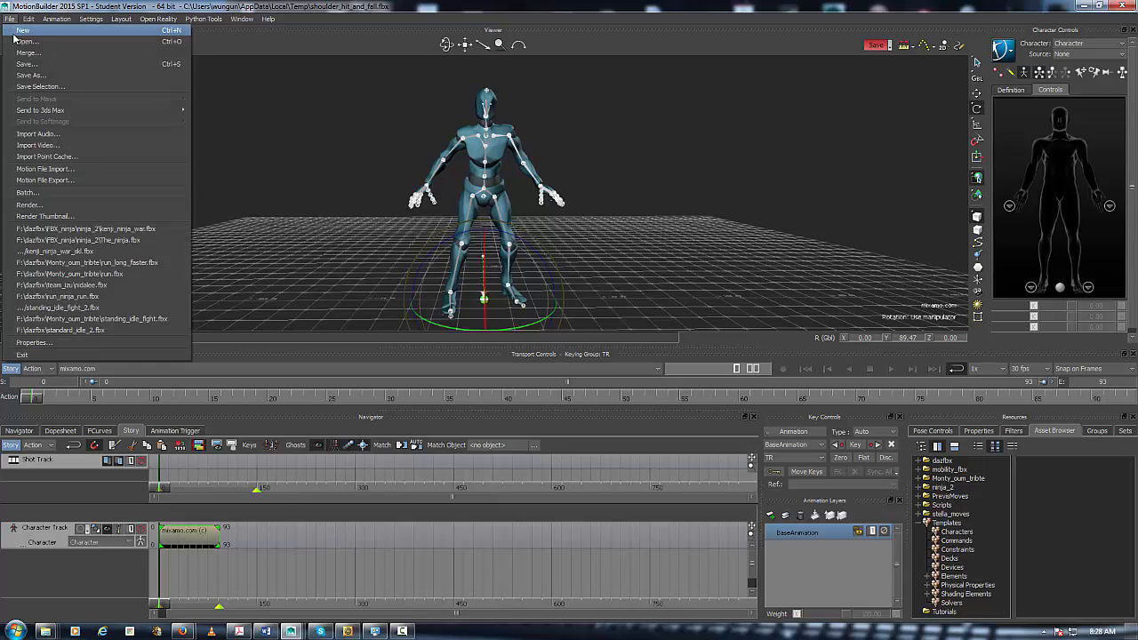
mouse_move(34, 43)
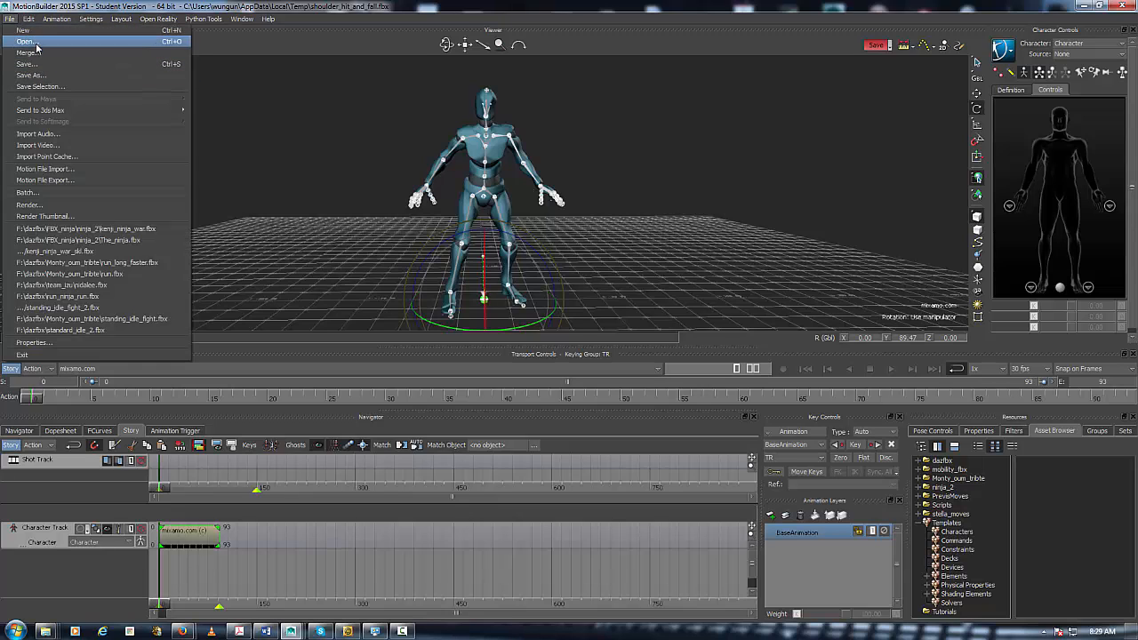
mouse_move(53, 66)
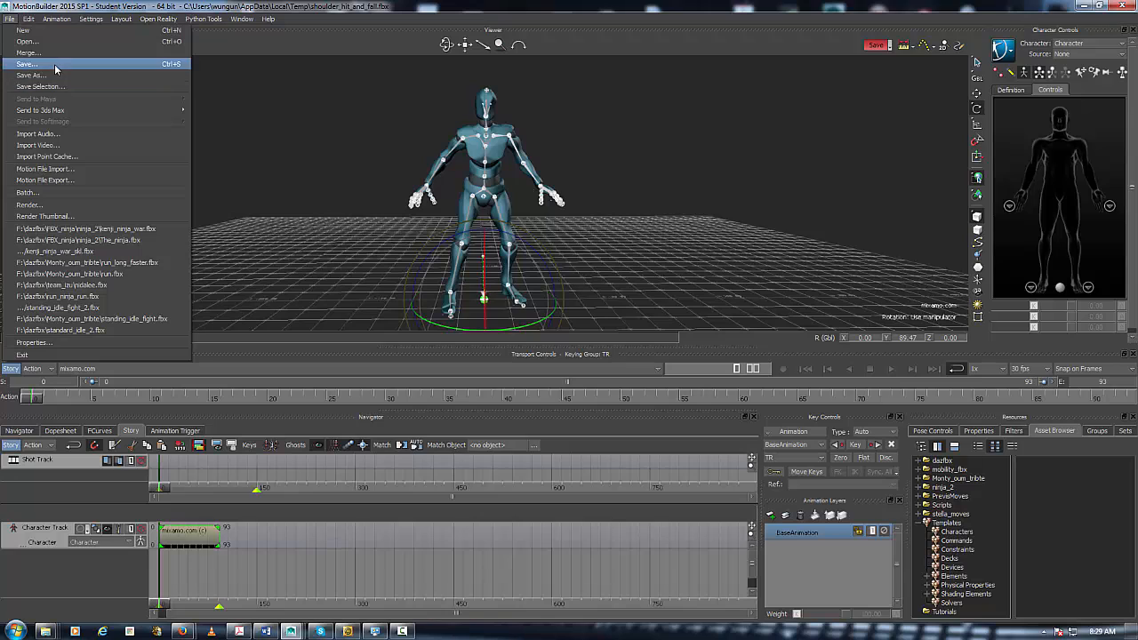
click(26, 64)
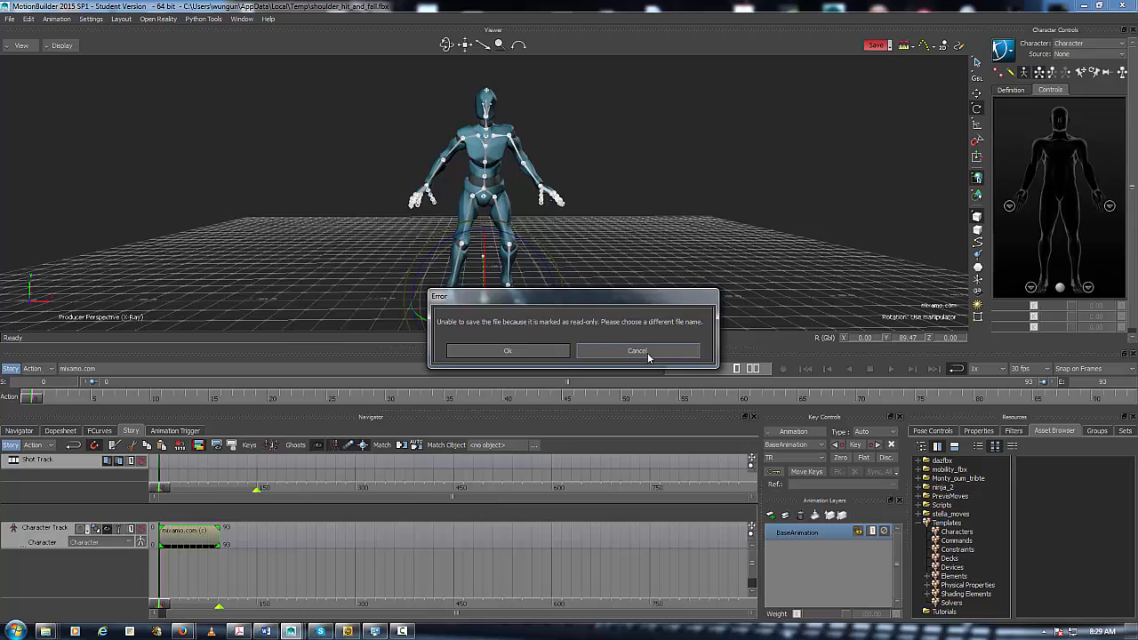
click(637, 350)
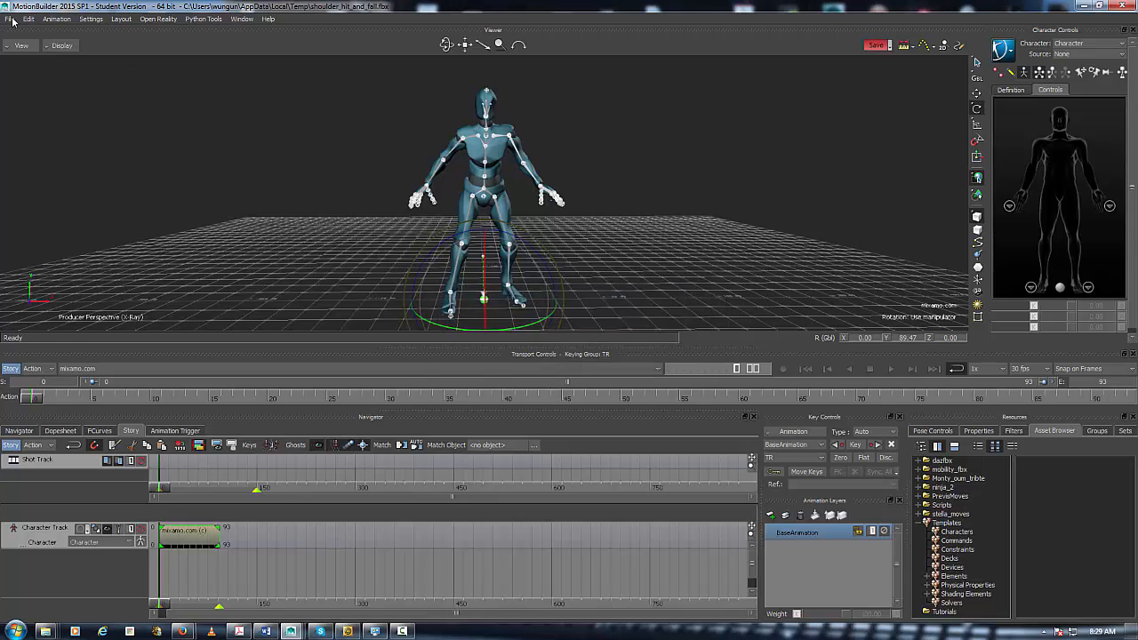
click(11, 18)
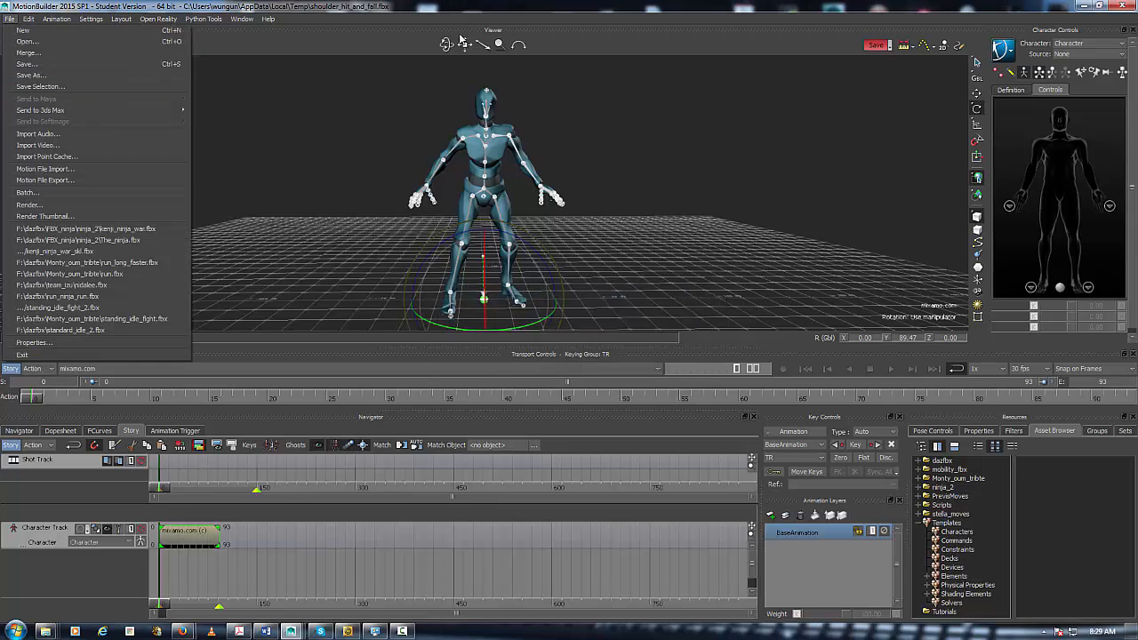
click(393, 208)
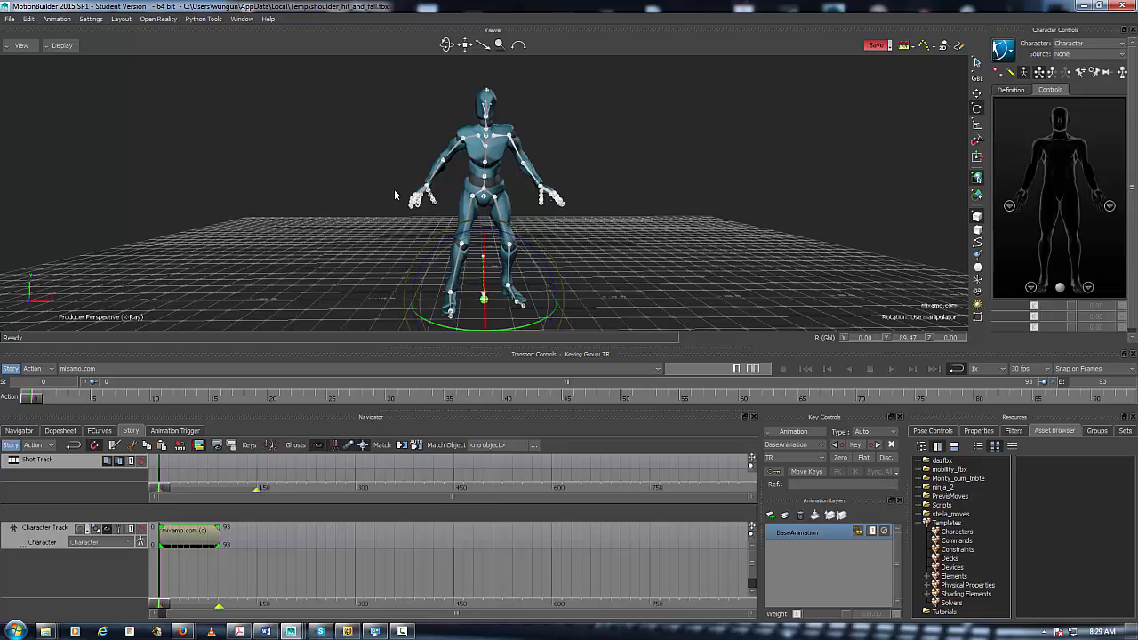
mouse_move(407, 195)
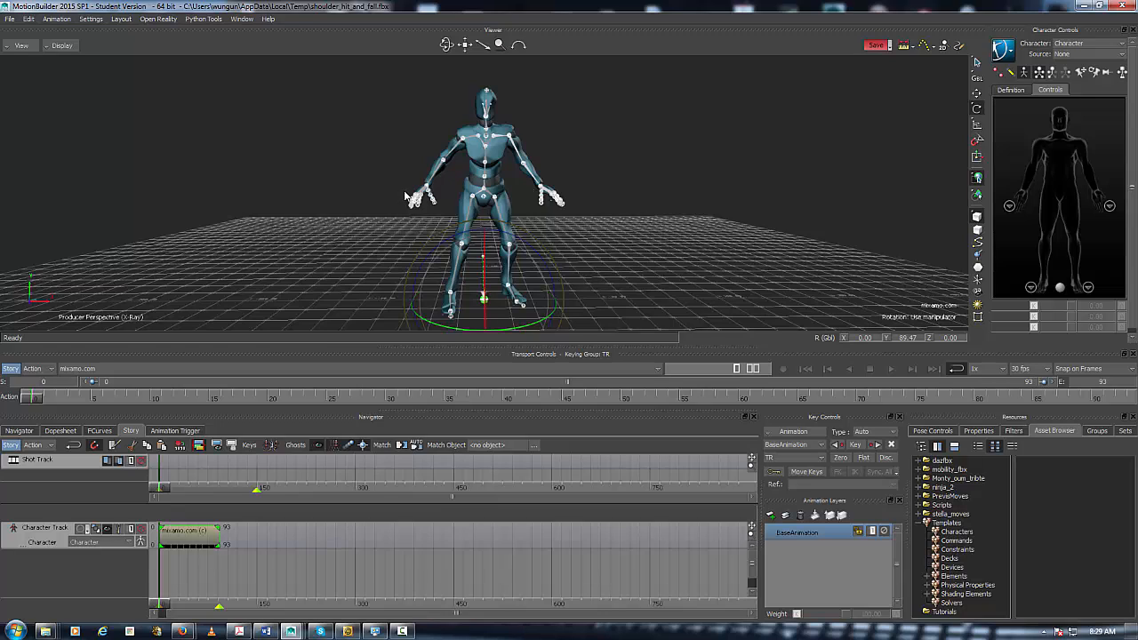
mouse_move(288, 199)
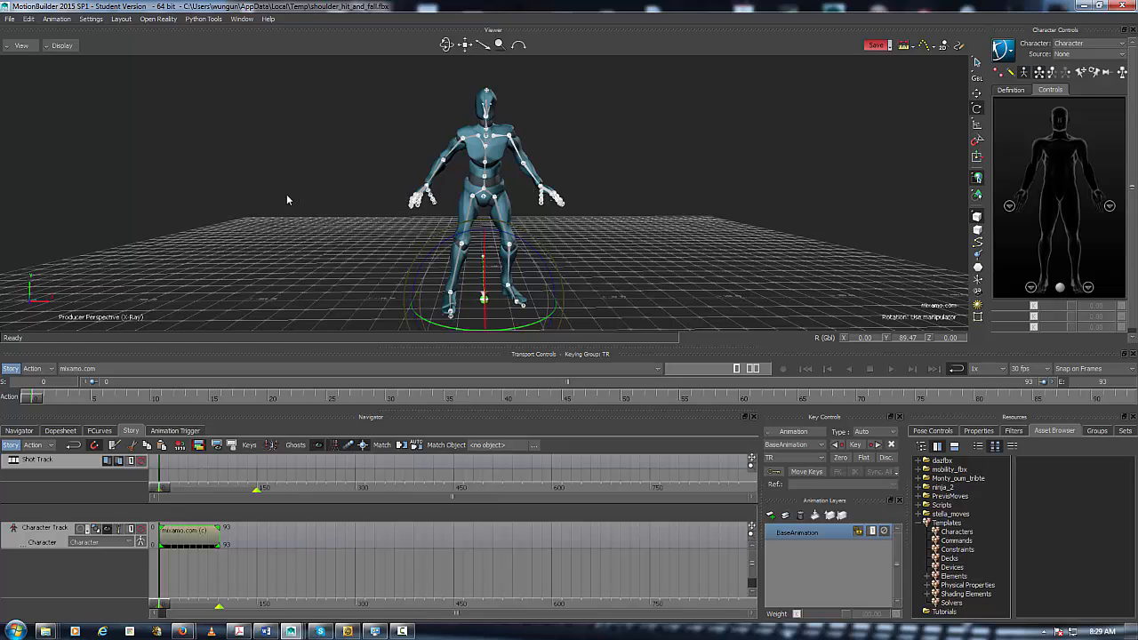
mouse_move(267, 198)
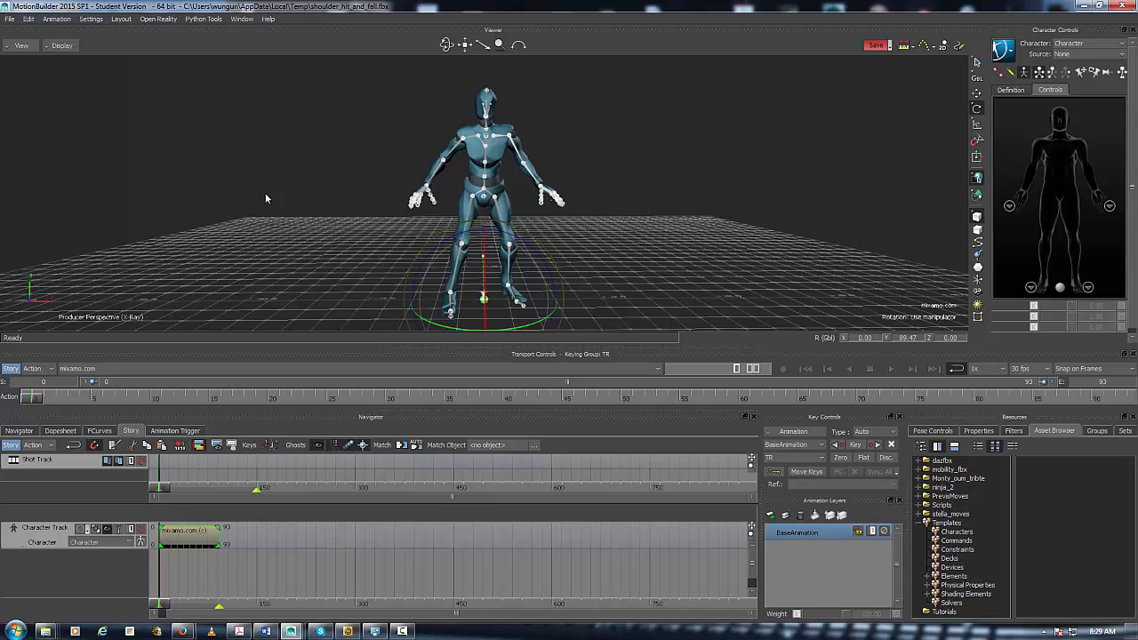
mouse_move(772, 139)
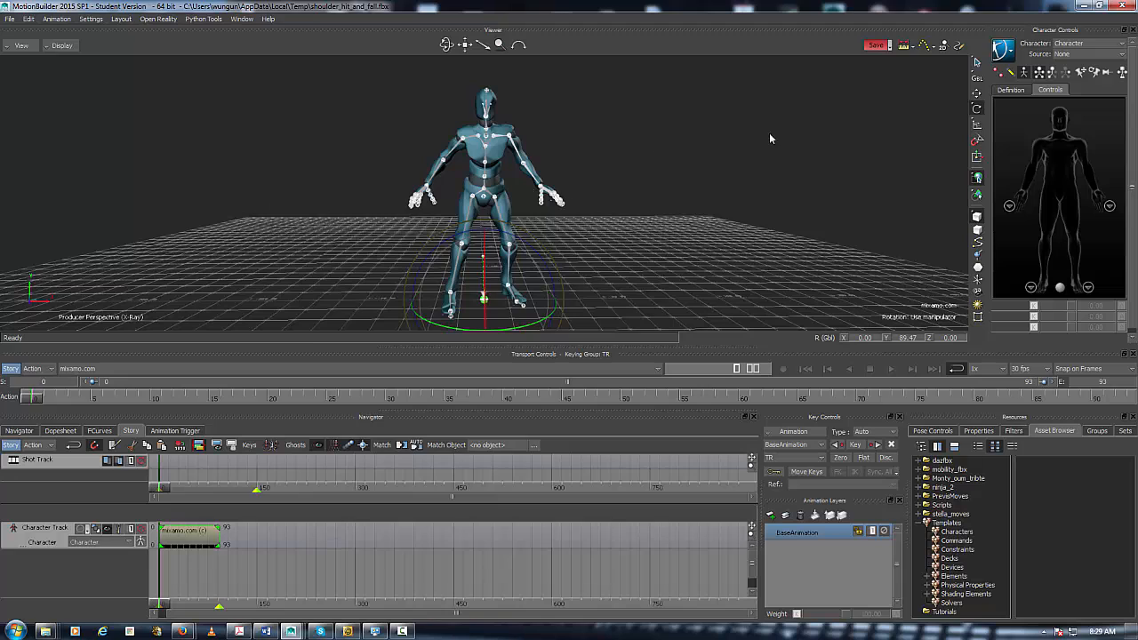